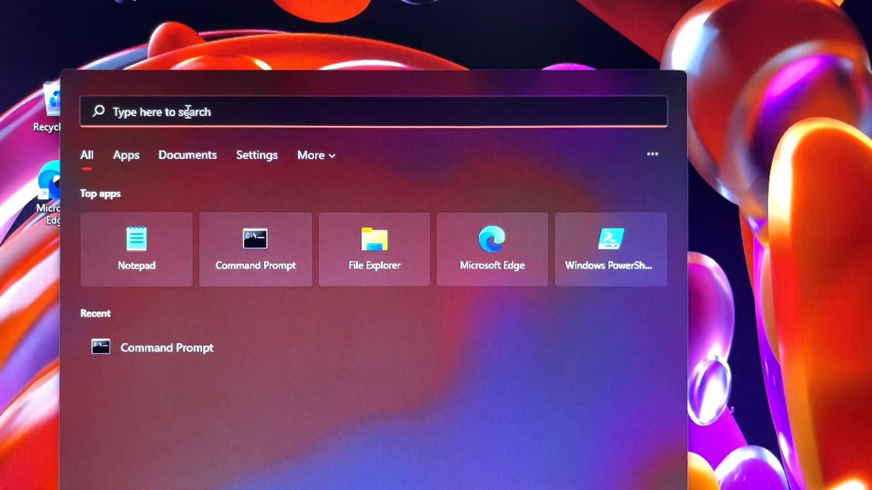
# Step: Launch Command Prompt as administrator from Windows Search and approve the UAC prompt
pyautogui.write('cmd')
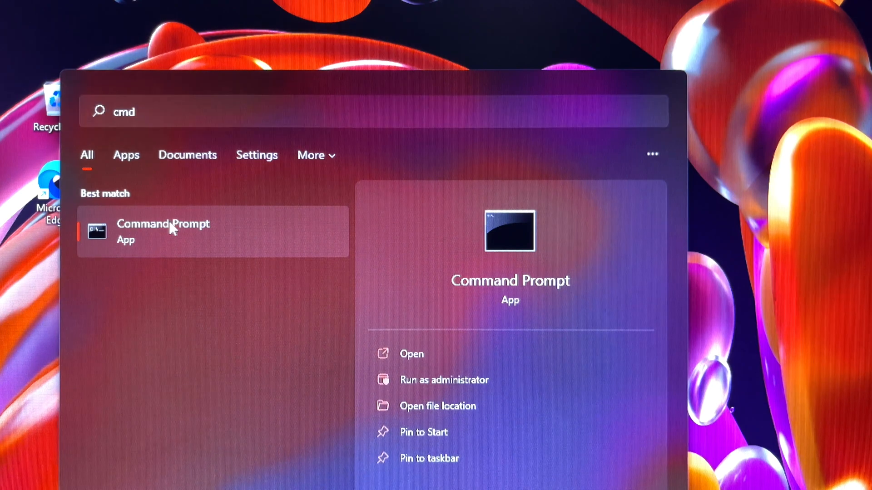
pyautogui.click(443, 379)
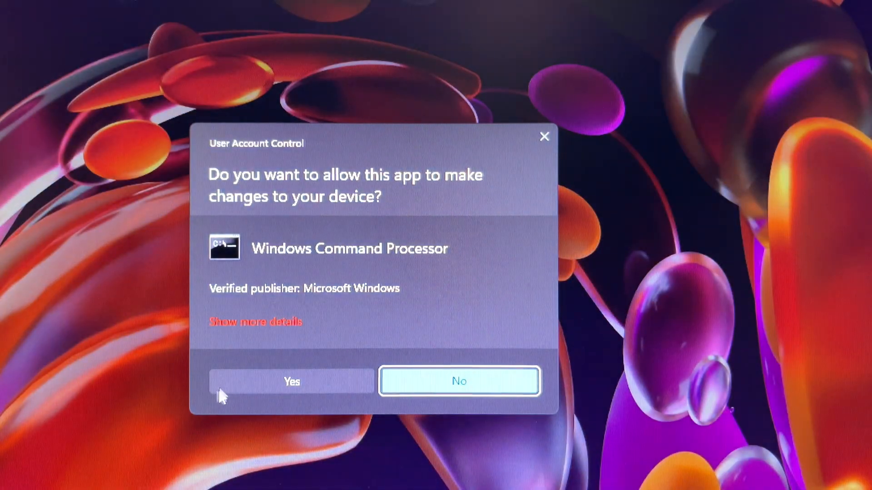
pyautogui.click(291, 382)
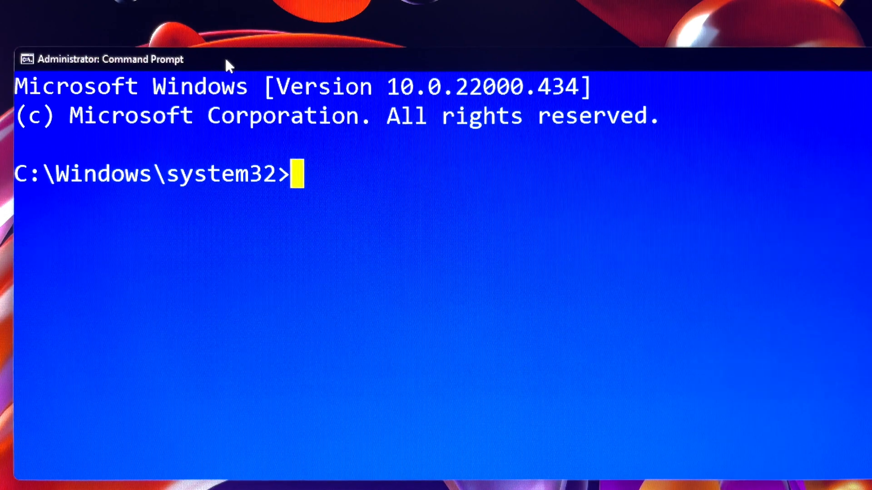
# Step: Run net user snapshot /add to create the local account 'snapshot'
pyautogui.write('net use')
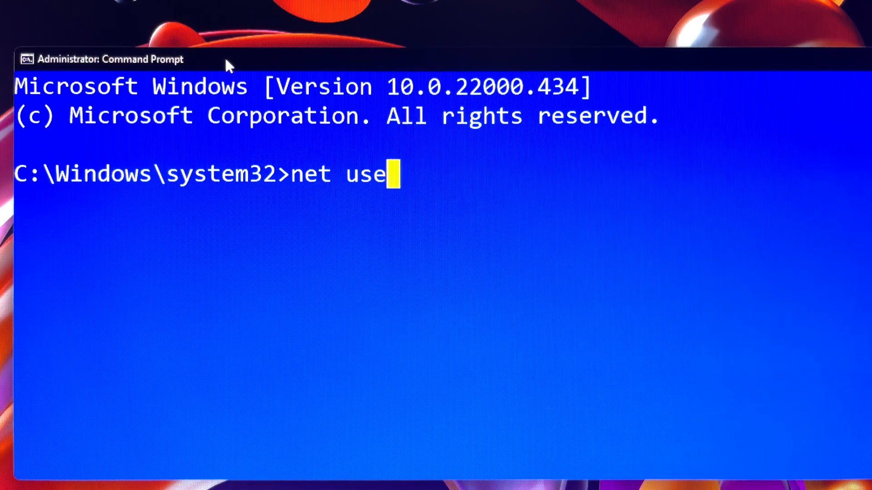
pyautogui.write('r snaps')
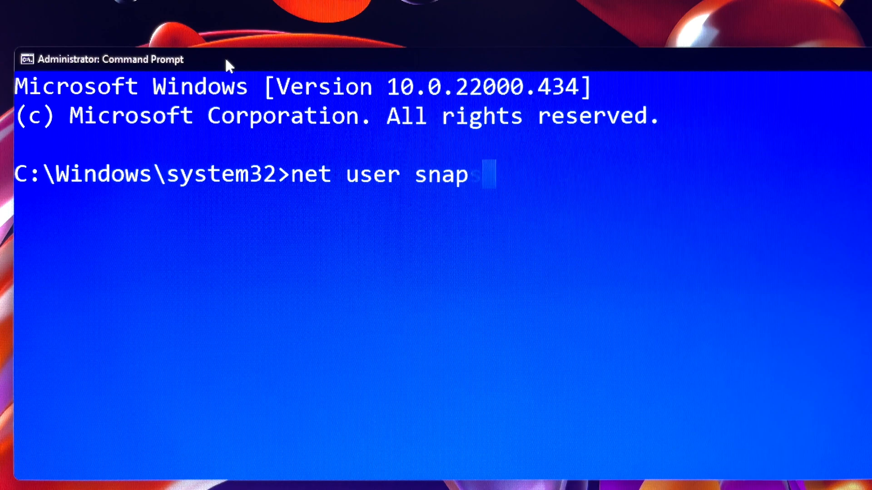
pyautogui.write('hot /add')
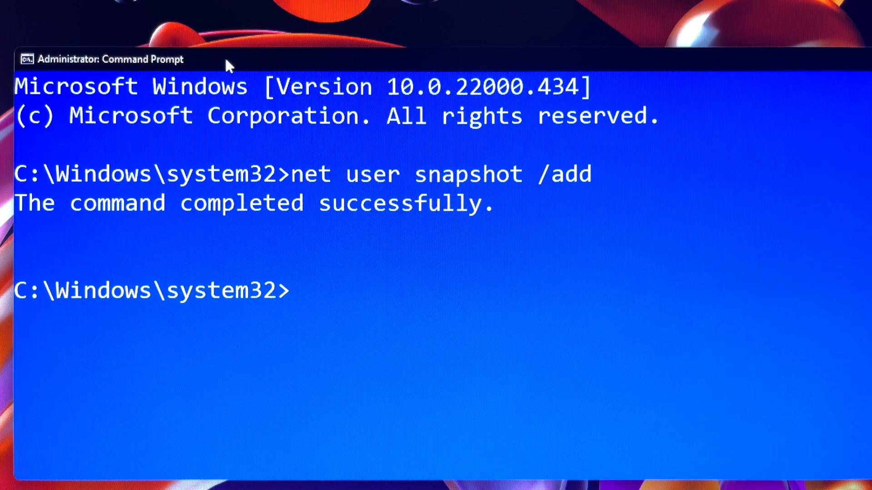
# Step: Run net user "snapshot tech tips" /add, quoting the spaced name, to create the second account
pyautogui.write('net user s')
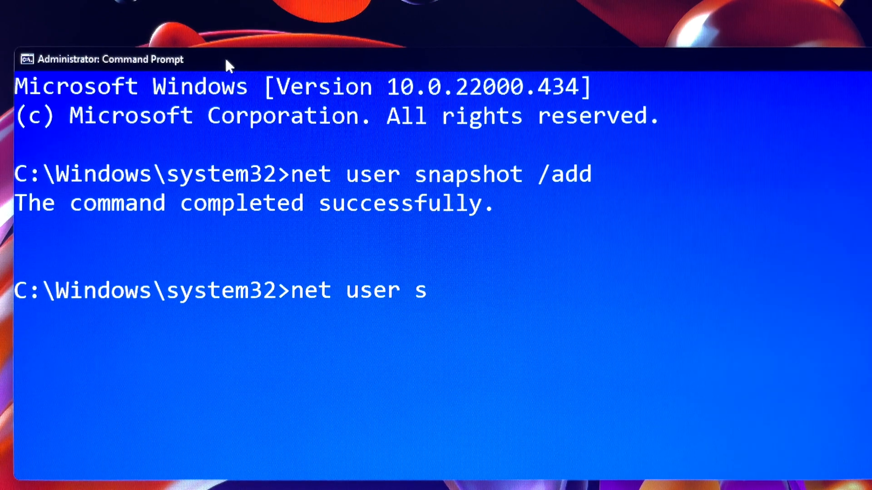
pyautogui.write('napshot tech t')
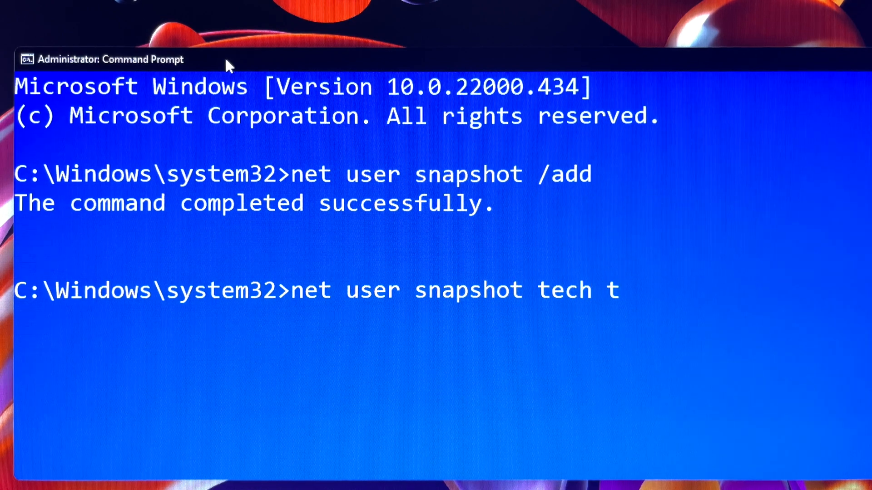
pyautogui.write('ips')
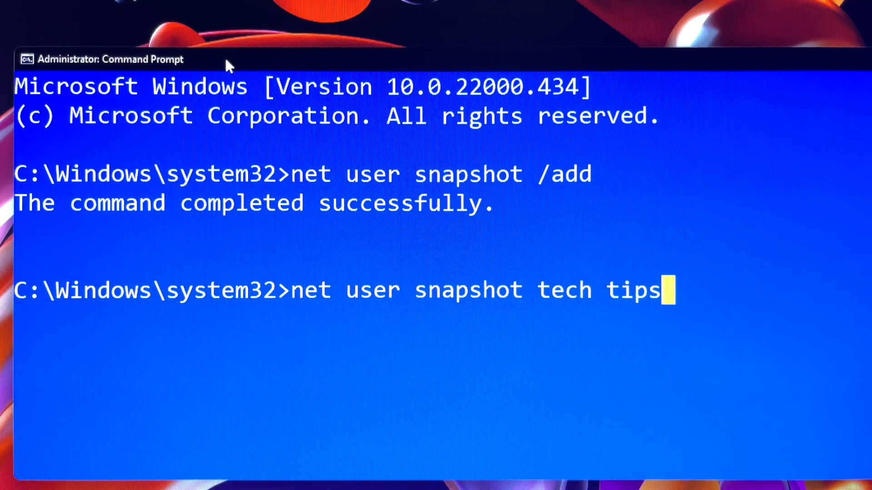
pyautogui.write('"')
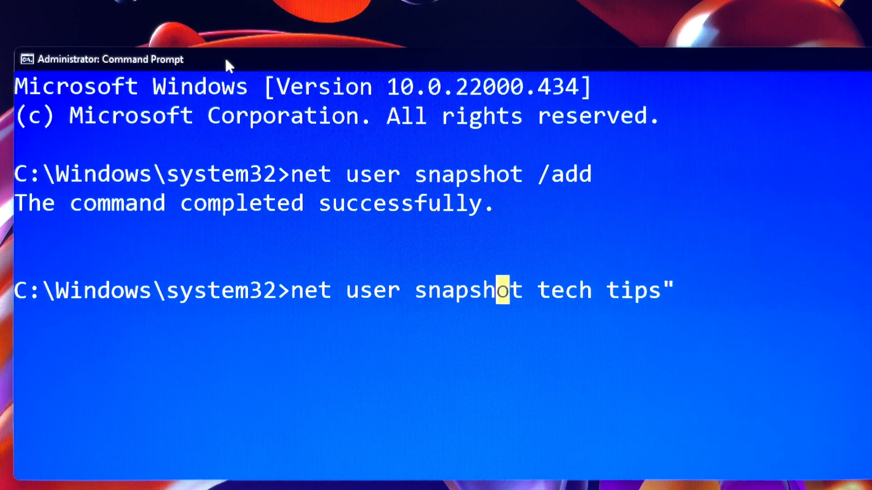
pyautogui.write('"')
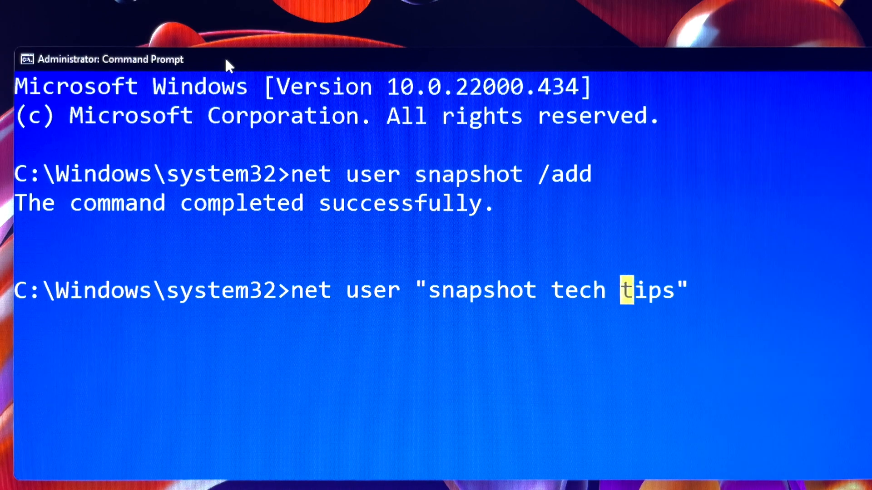
pyautogui.write('/add')
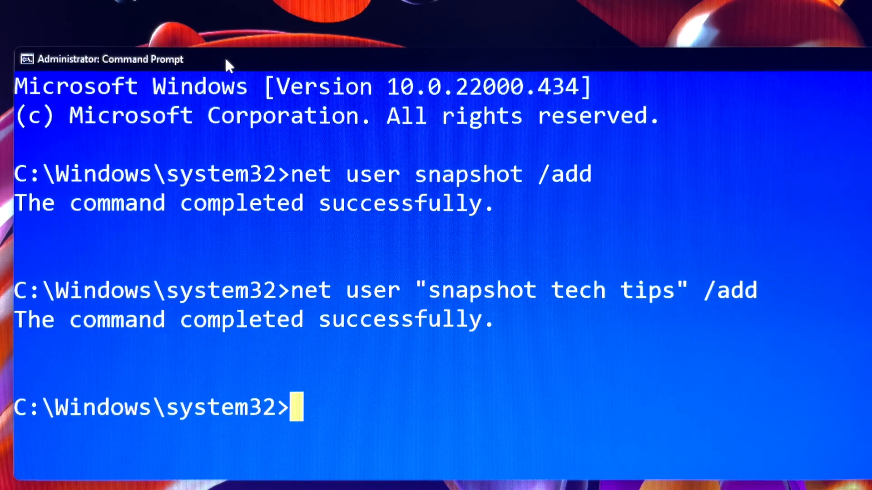
# Step: Run net user snapshot /del to delete 'snapshot', then begin another net user command
pyautogui.write('n')
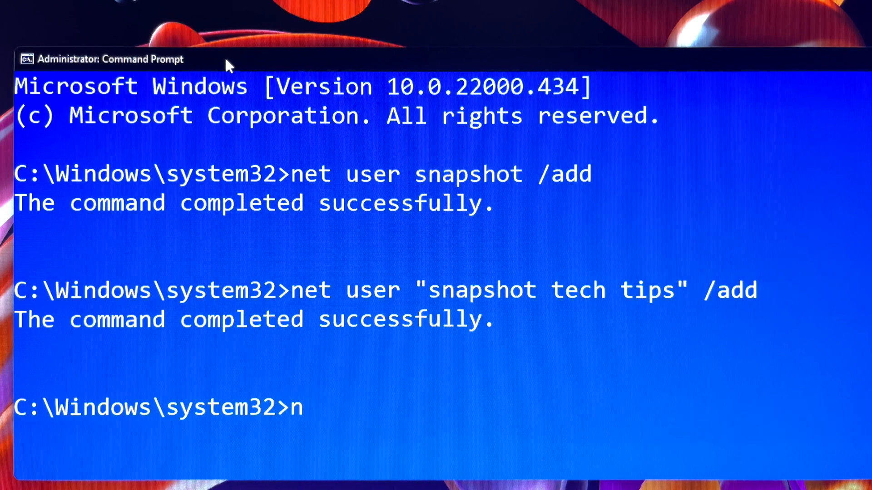
pyautogui.write('et user')
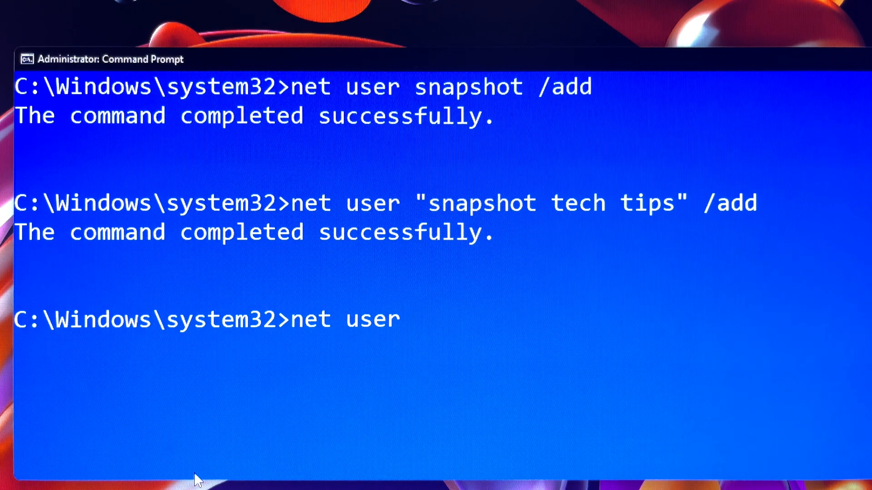
pyautogui.write('sna')
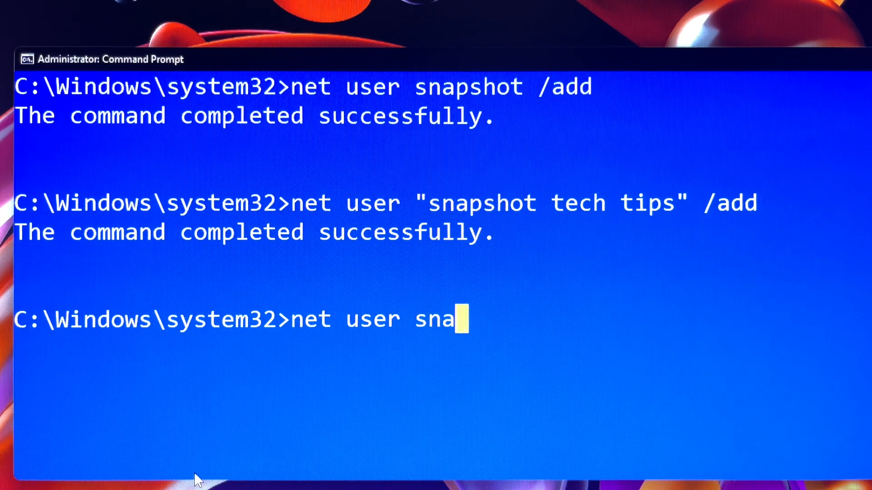
pyautogui.write('p')
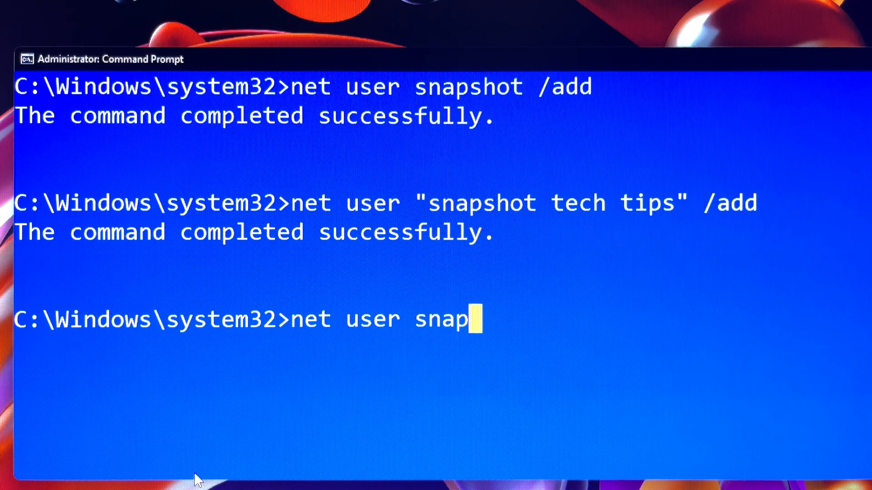
pyautogui.write('shot')
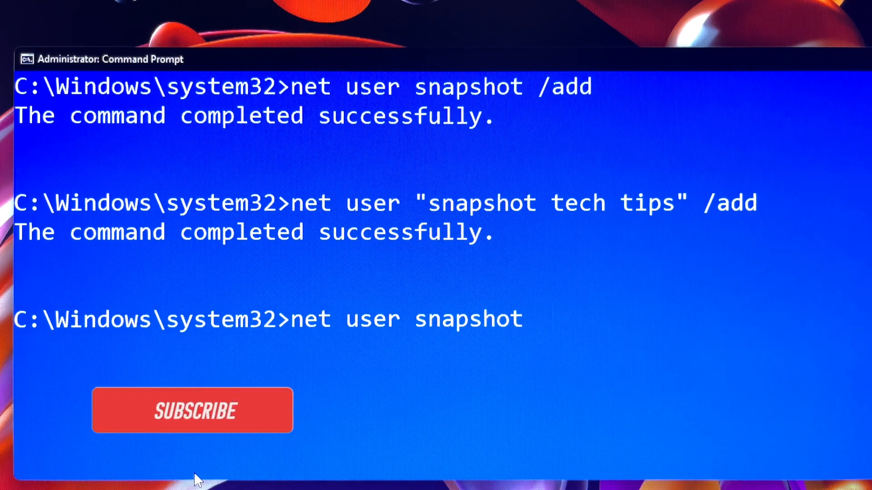
pyautogui.write('/del')
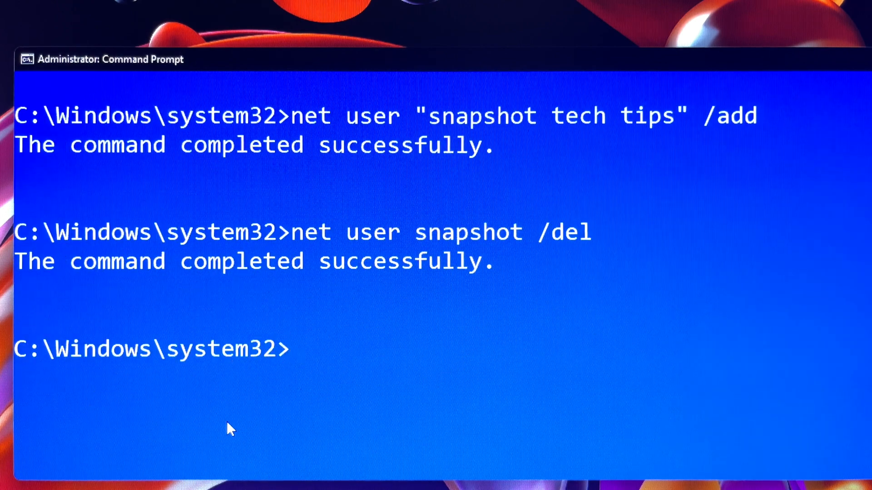
pyautogui.write('net uset')
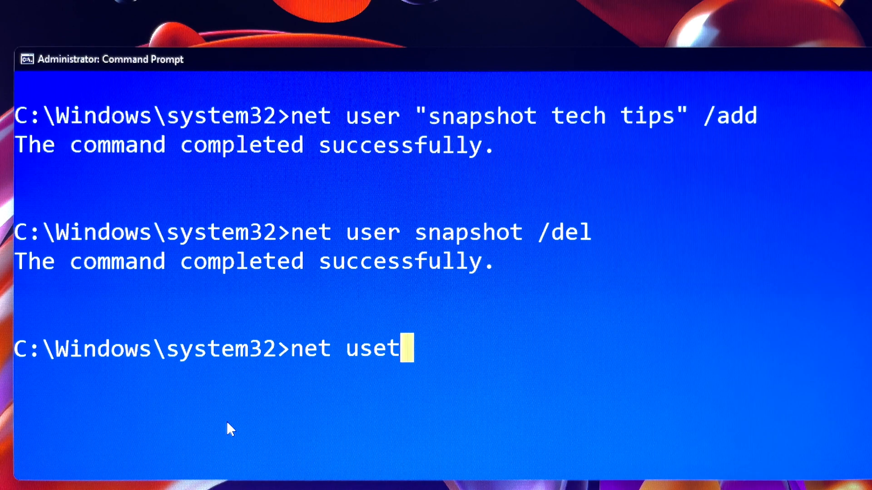